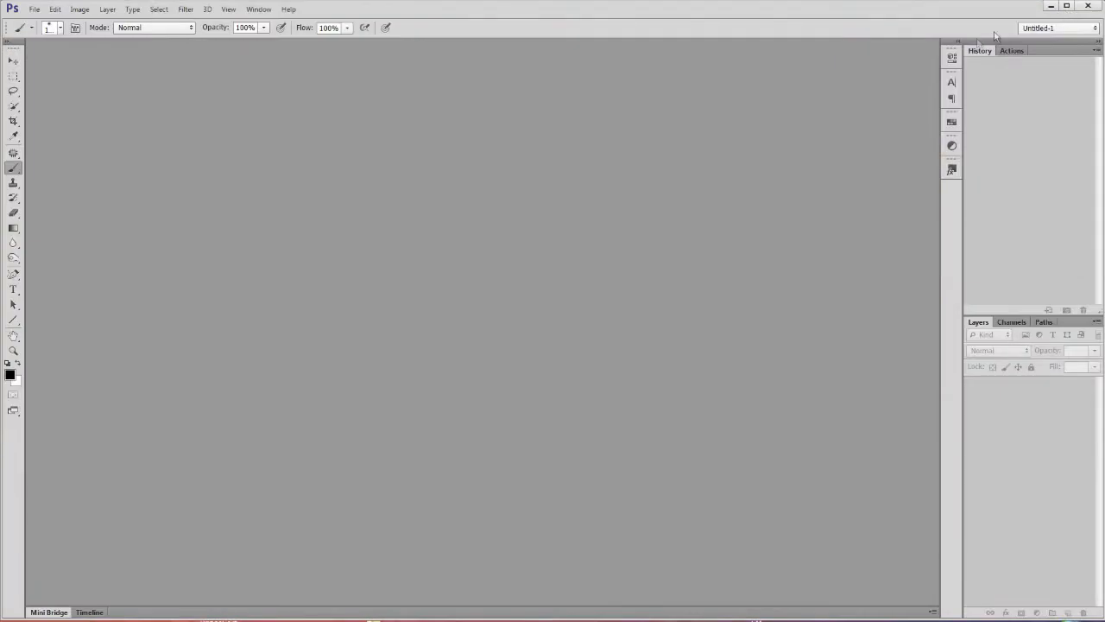
pyautogui.moveTo(370, 342)
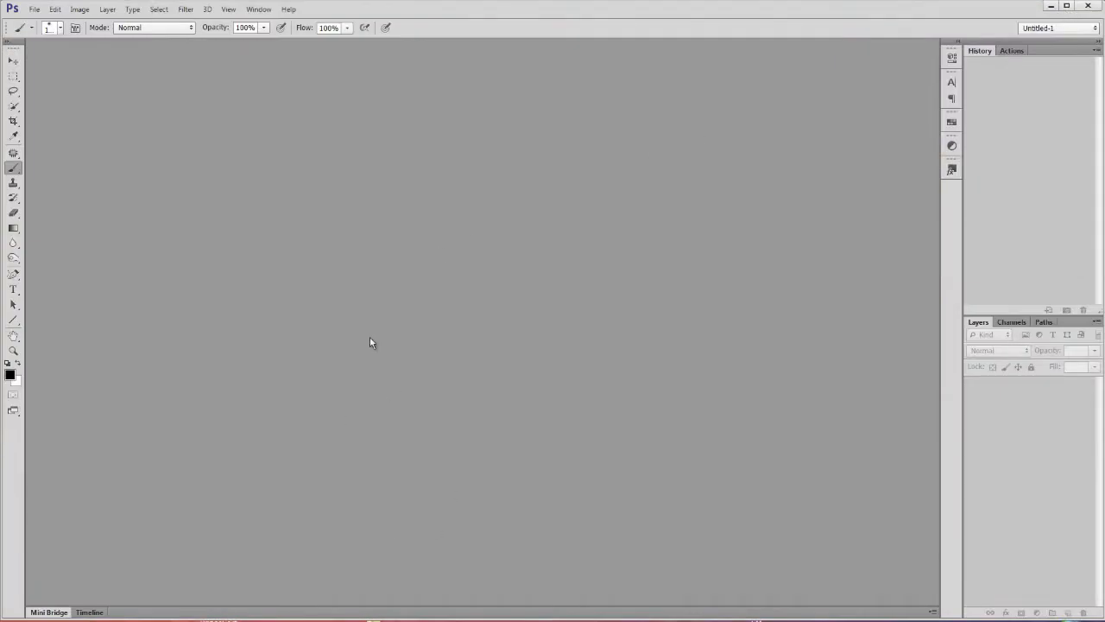
pyautogui.moveTo(81, 130)
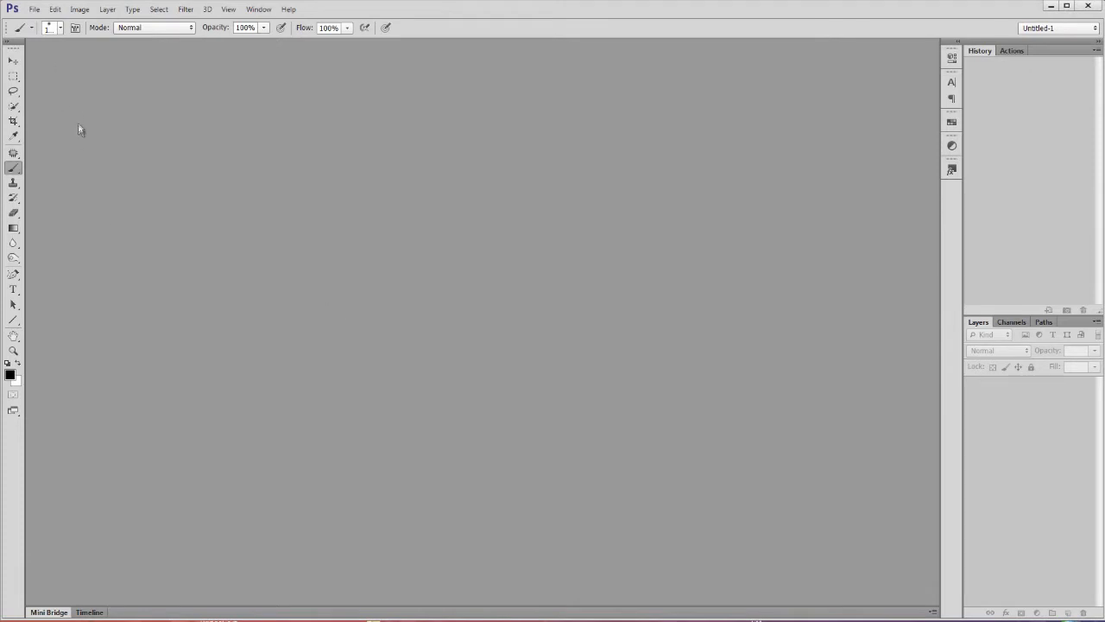
# Open Photoshop's File menu to reach Browse in Bridge
pyautogui.click(34, 10)
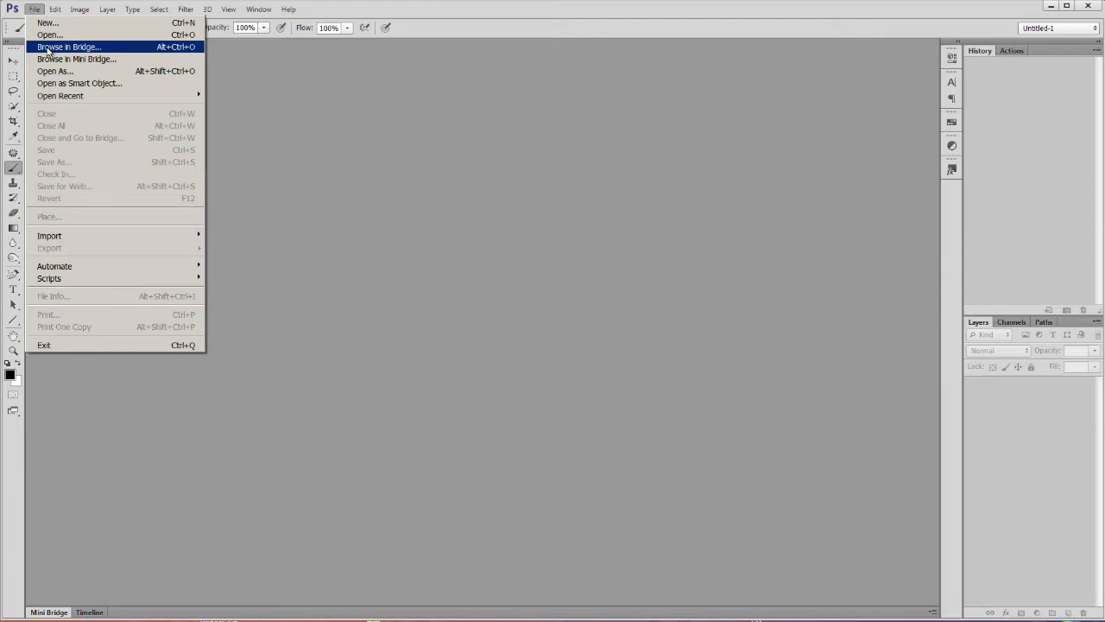
# Launch Bridge via Browse in Bridge and switch to the SUZ THUMBNAILS workspace
pyautogui.click(68, 47)
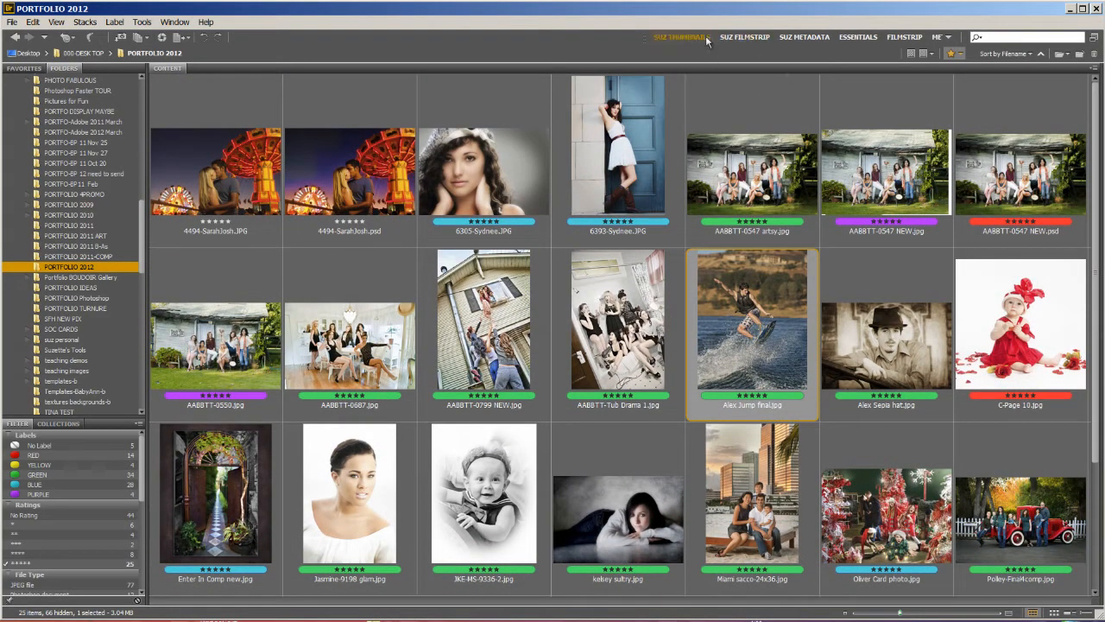
pyautogui.click(681, 37)
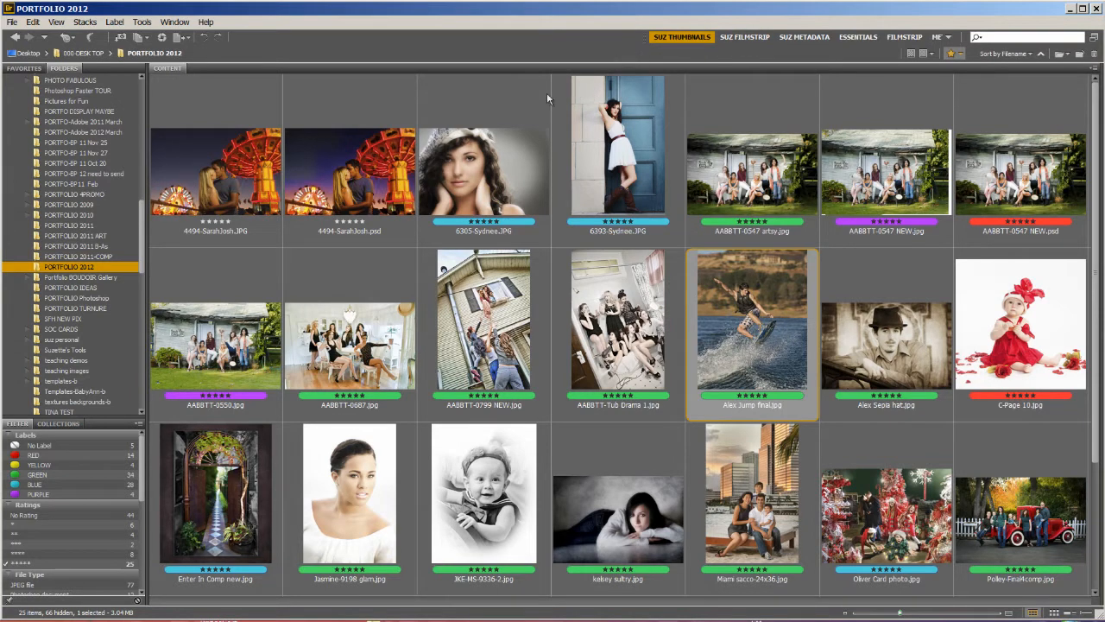
pyautogui.moveTo(60, 501)
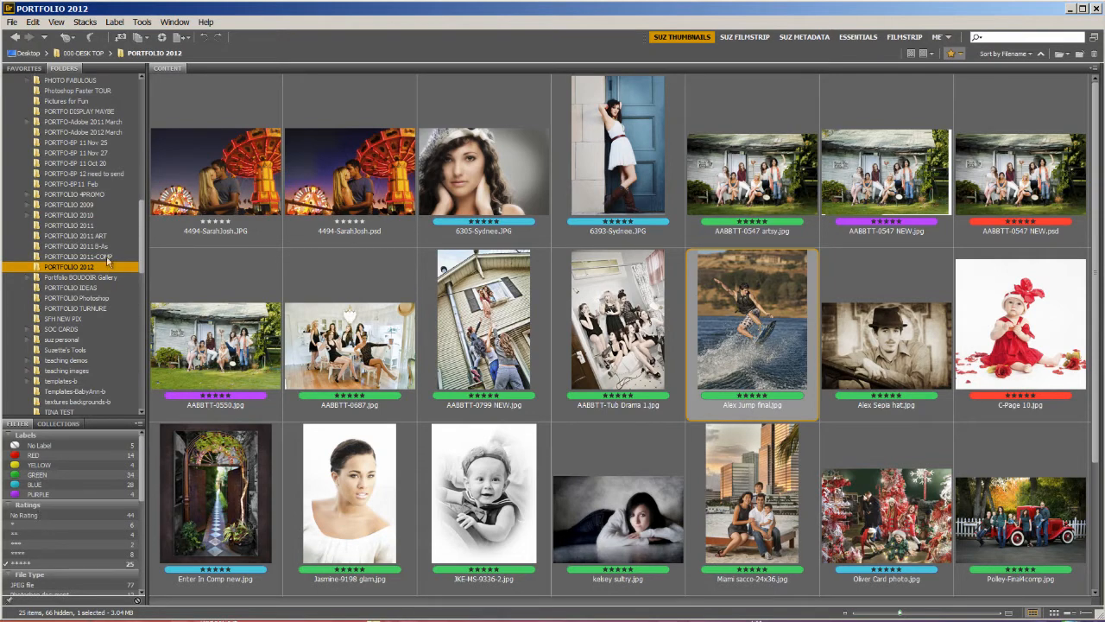
pyautogui.moveTo(583, 194)
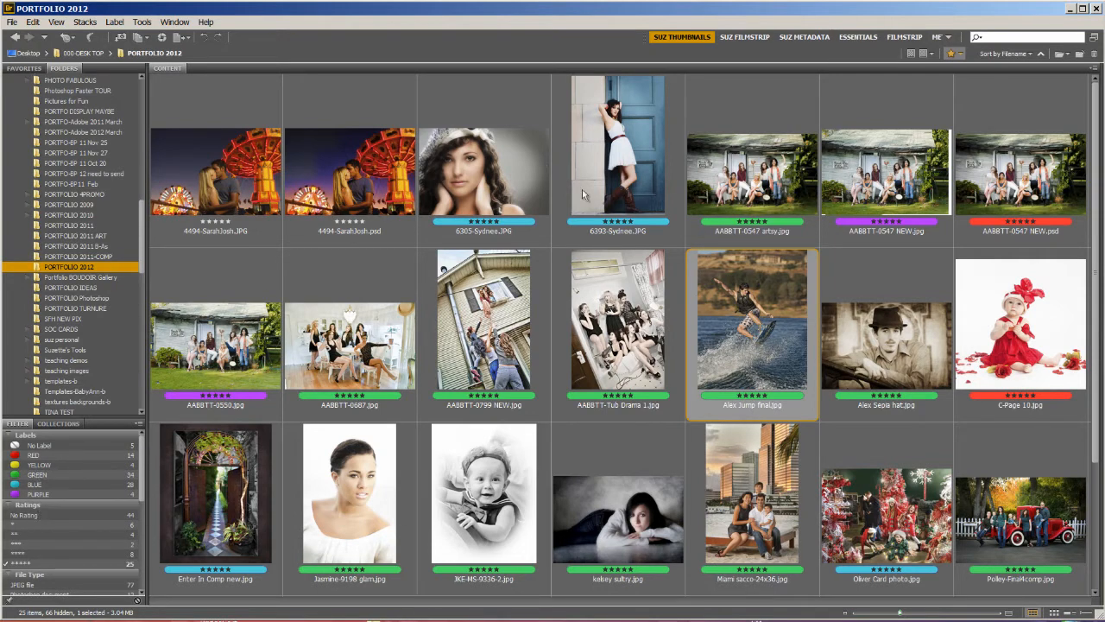
pyautogui.moveTo(1004, 214)
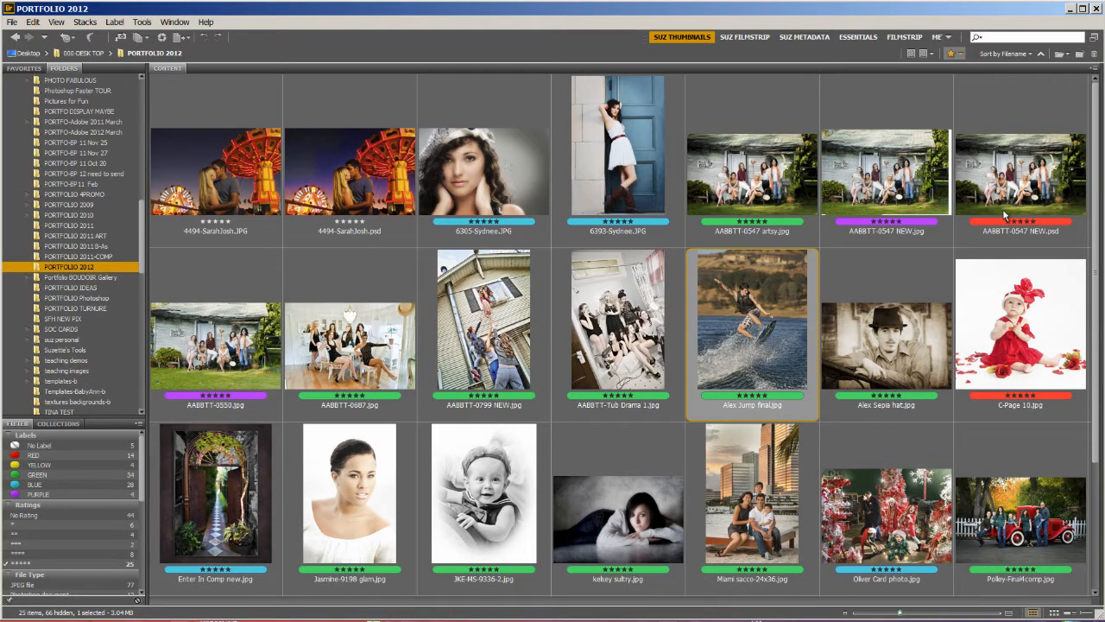
pyautogui.moveTo(729, 29)
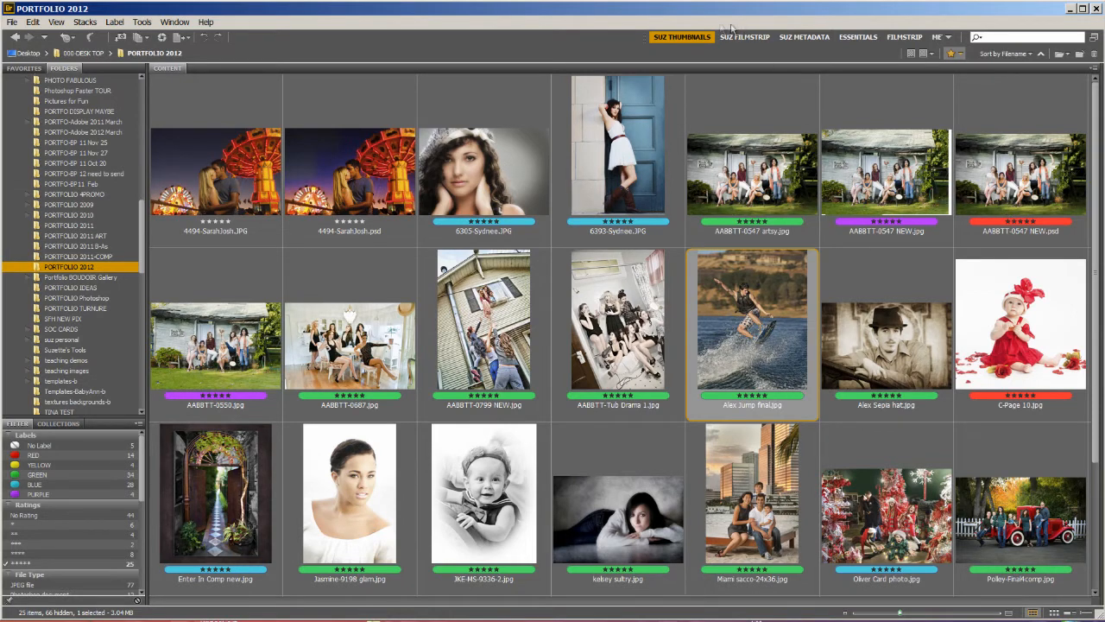
pyautogui.moveTo(744, 36)
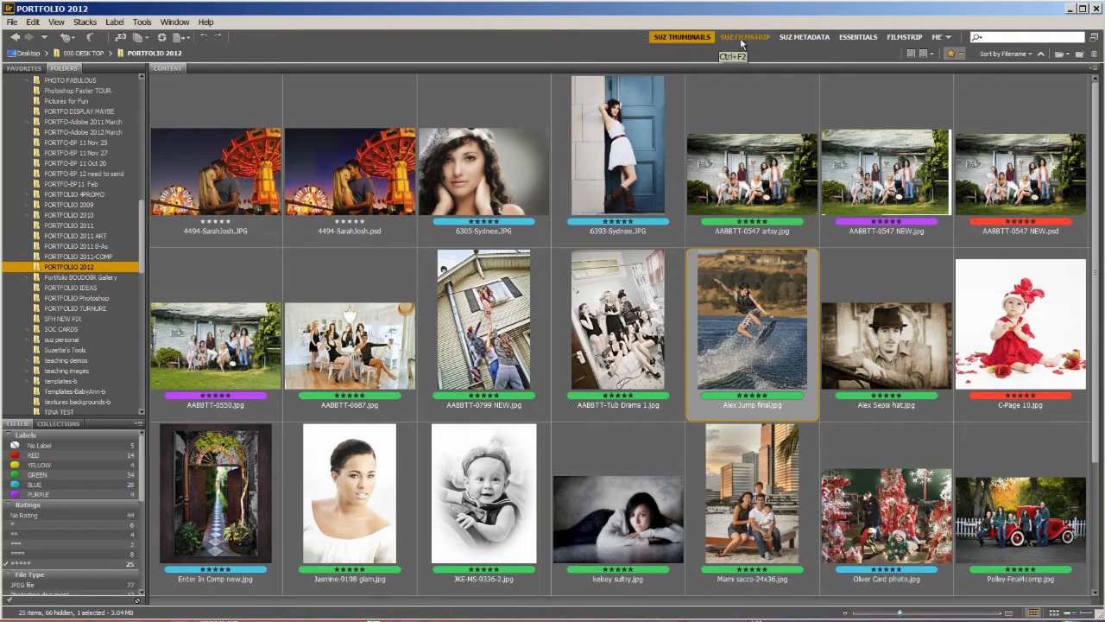
# Preview the Spreading Sunshine photo in SUZ FILMSTRIP, toggling to SUZ THUMBNAILS and back
pyautogui.click(745, 36)
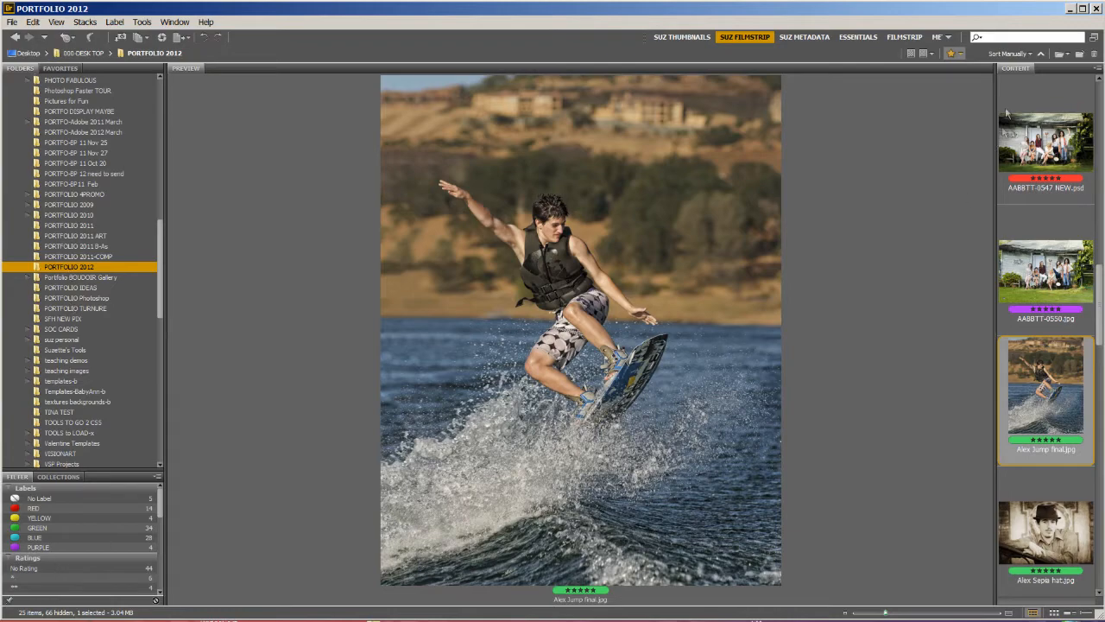
pyautogui.click(1045, 272)
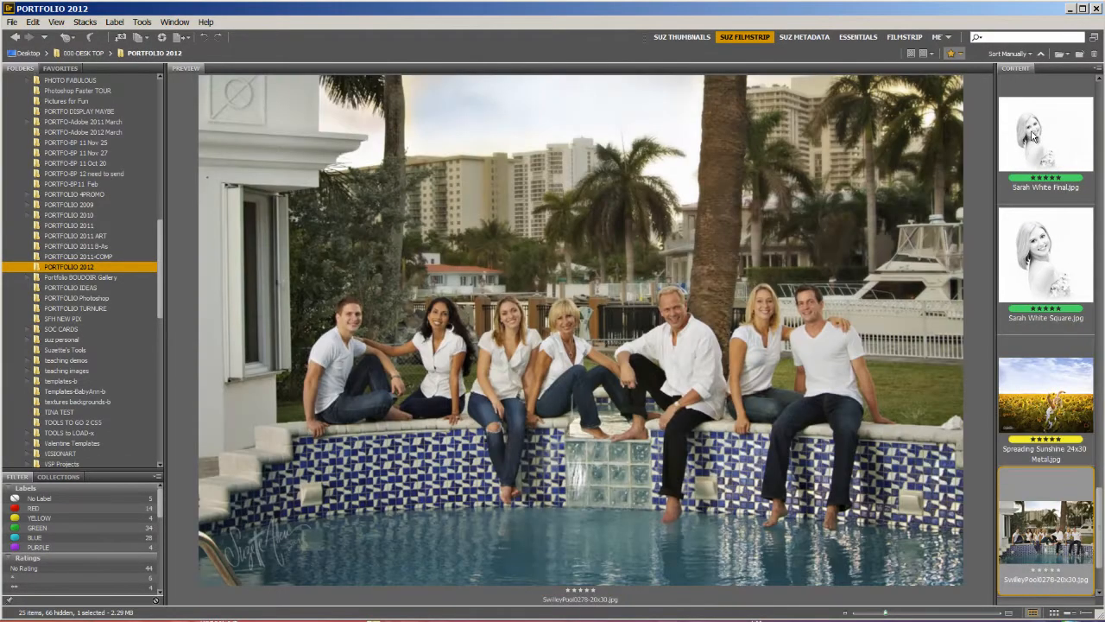
pyautogui.click(1046, 393)
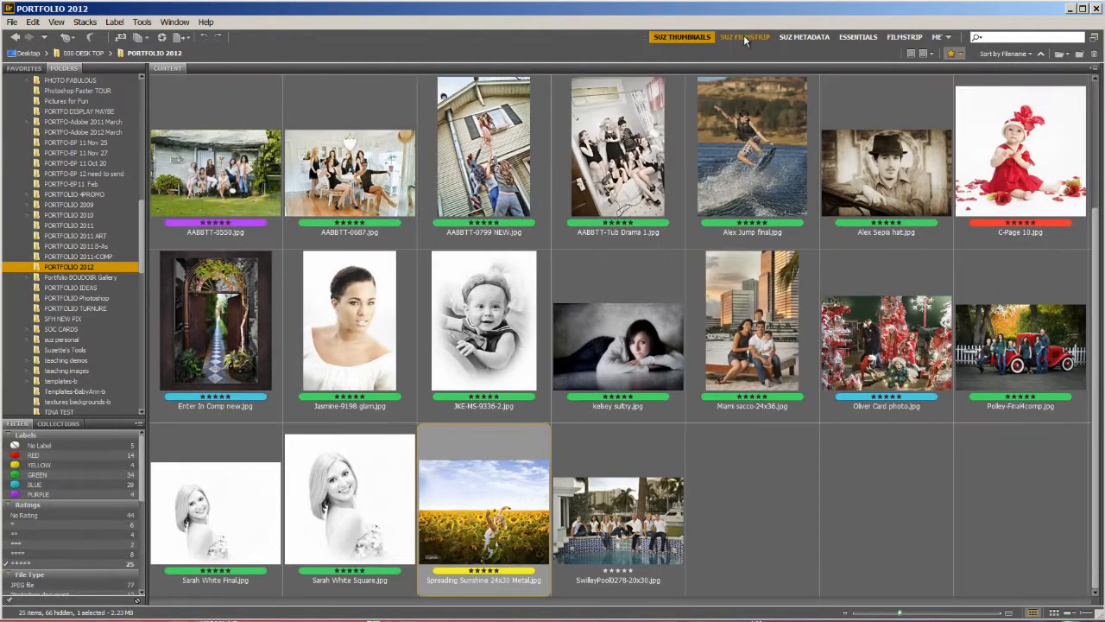
pyautogui.click(745, 37)
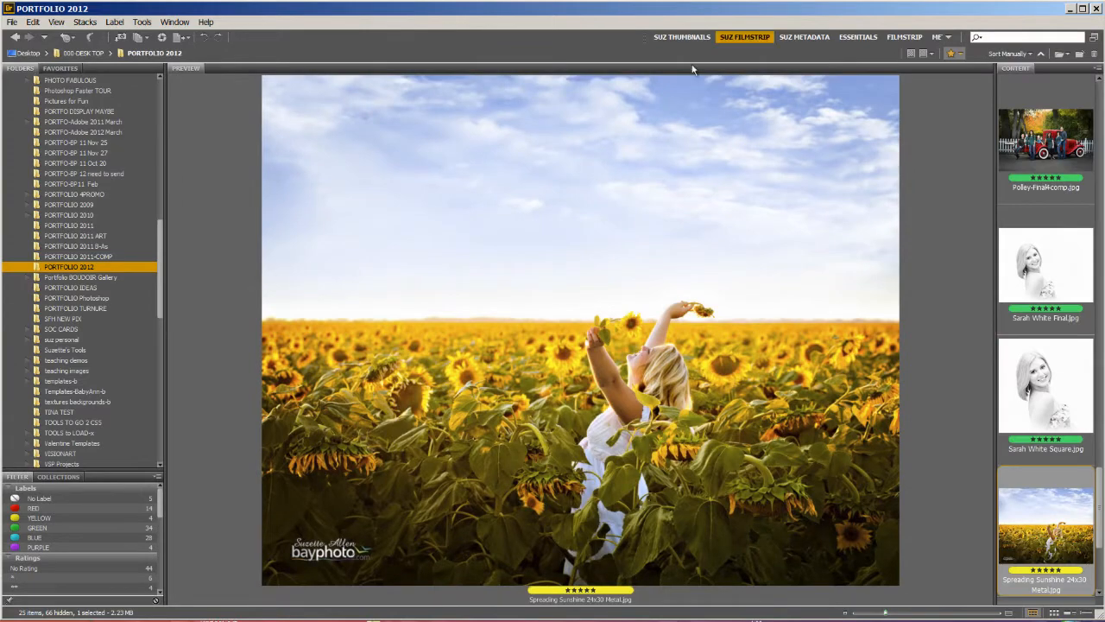
pyautogui.moveTo(853, 49)
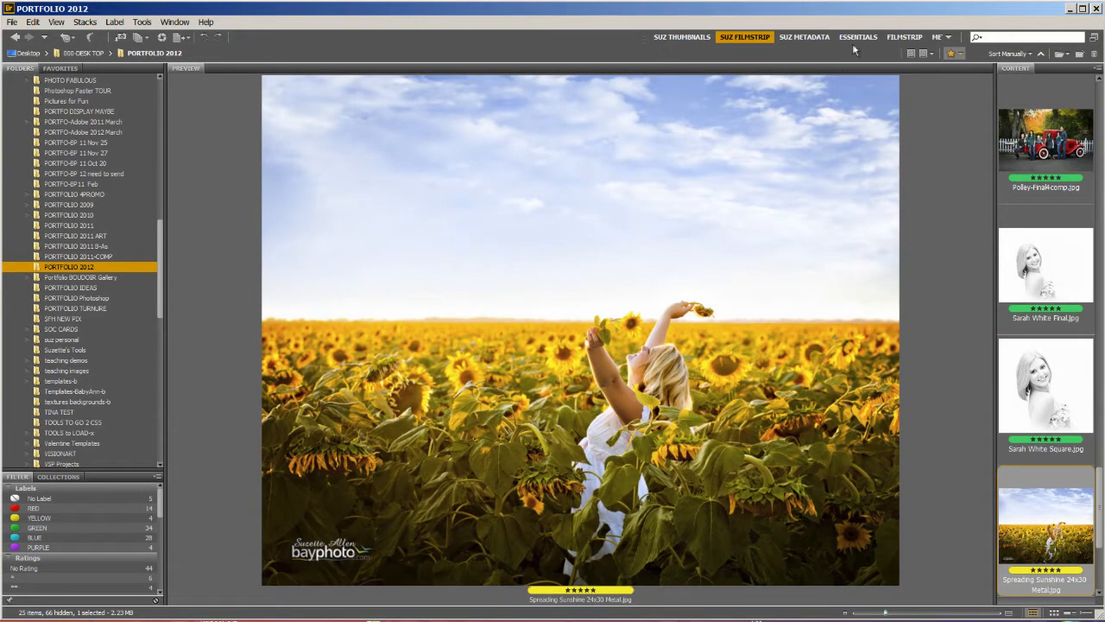
# Try the Essentials workspace, return to SUZ THUMBNAILS, then pick Essentials again
pyautogui.click(858, 36)
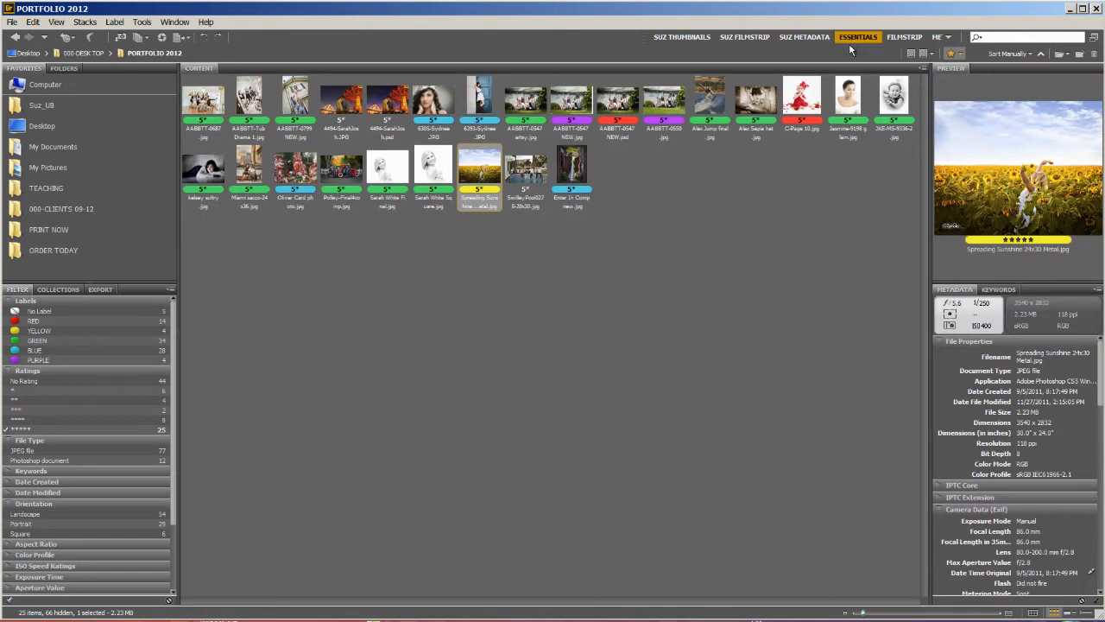
pyautogui.moveTo(842, 59)
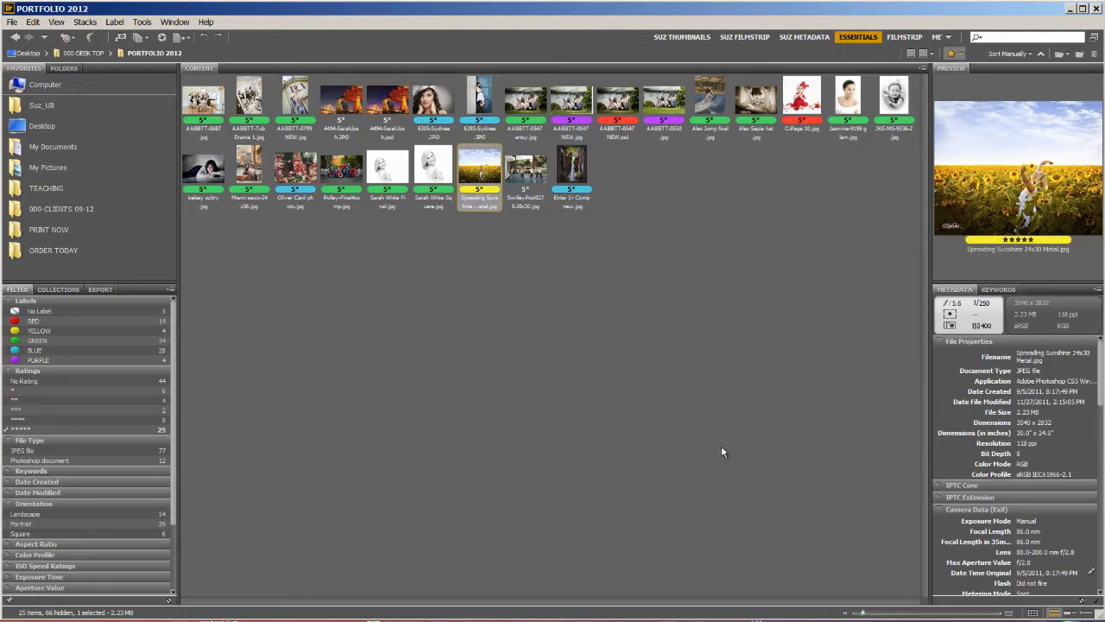
pyautogui.click(682, 37)
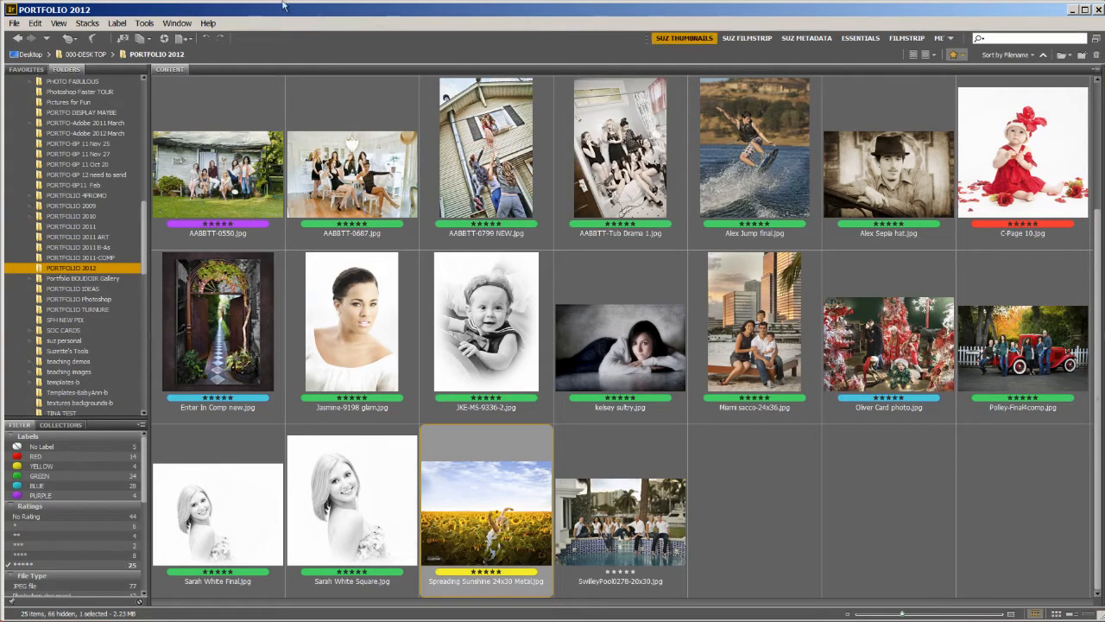
pyautogui.click(860, 38)
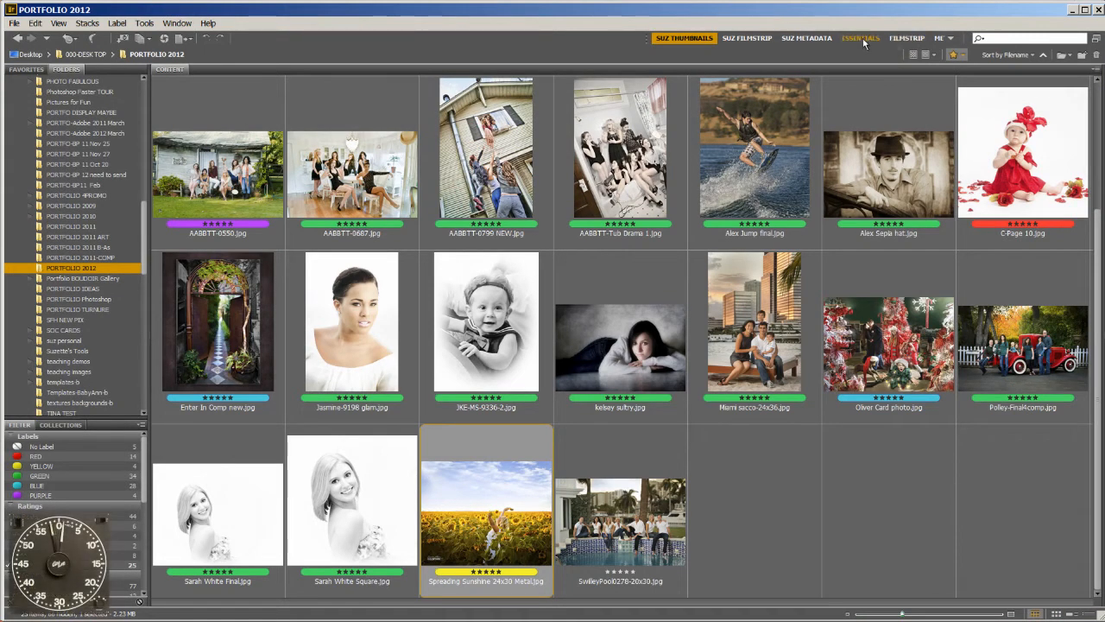
# Select Essentials and close its side panels so the Content panel fills the window
pyautogui.click(860, 38)
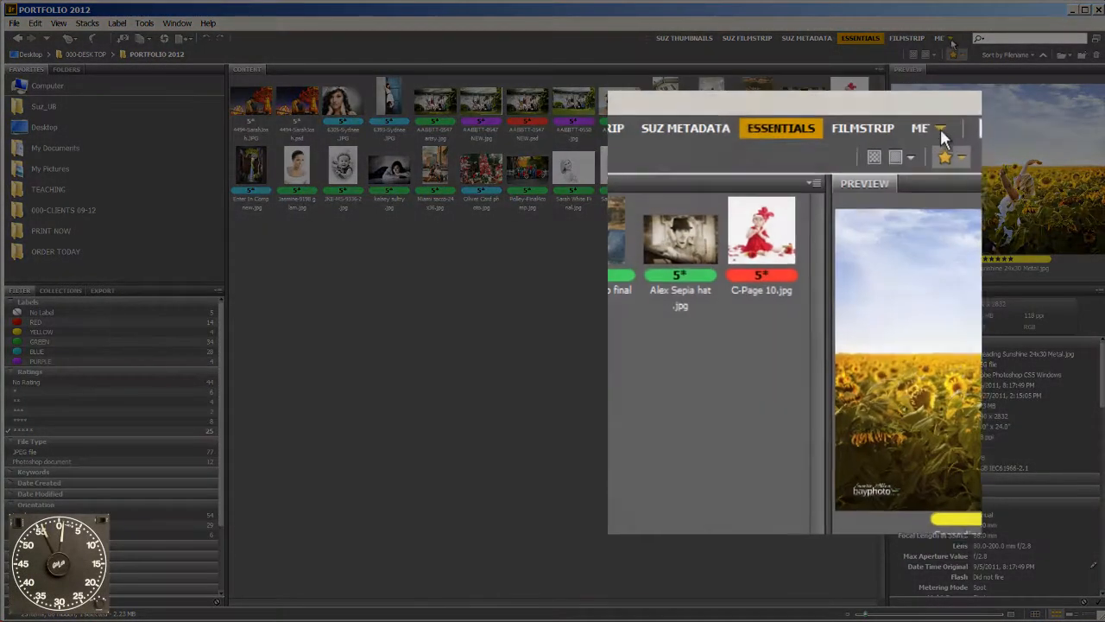
pyautogui.click(943, 130)
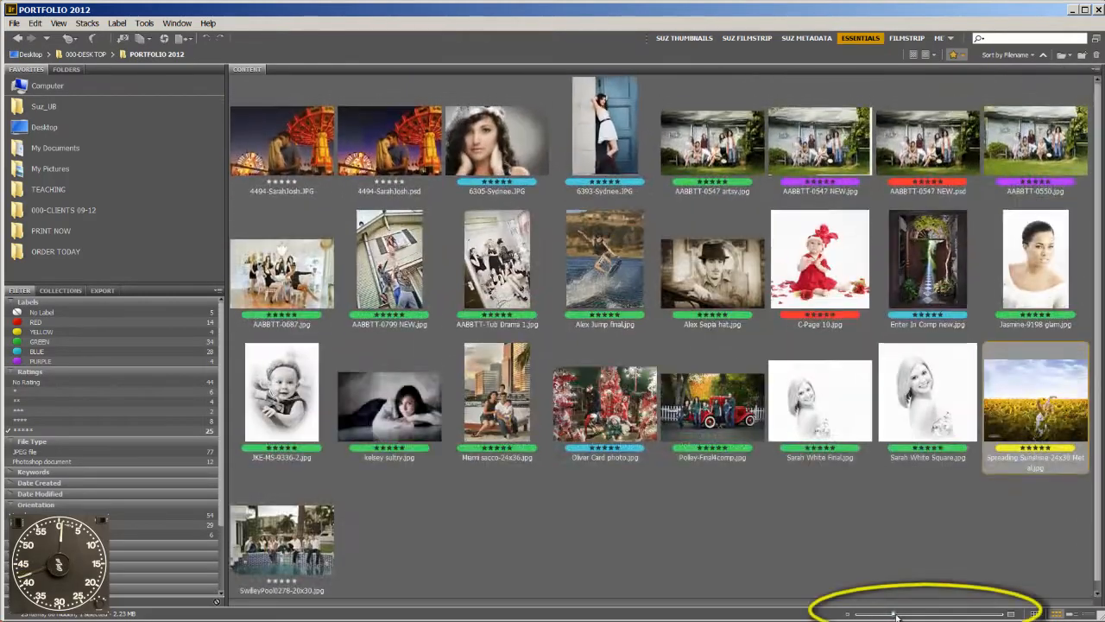
# Enlarge the thumbnails to six per row and scroll to the later images
pyautogui.scroll(-3)
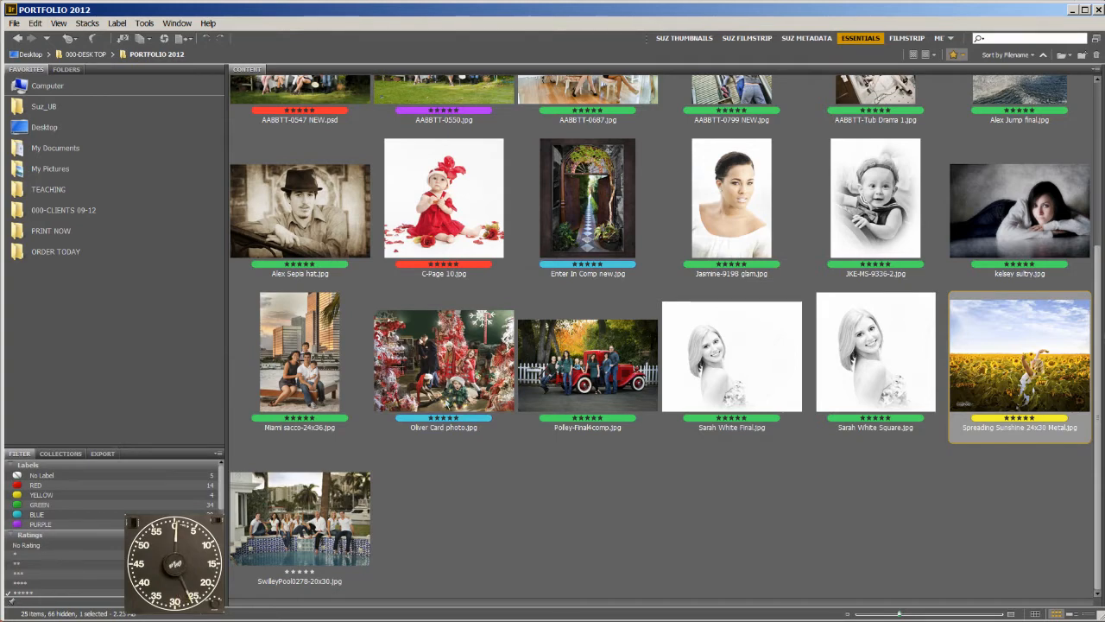
pyautogui.moveTo(80, 97)
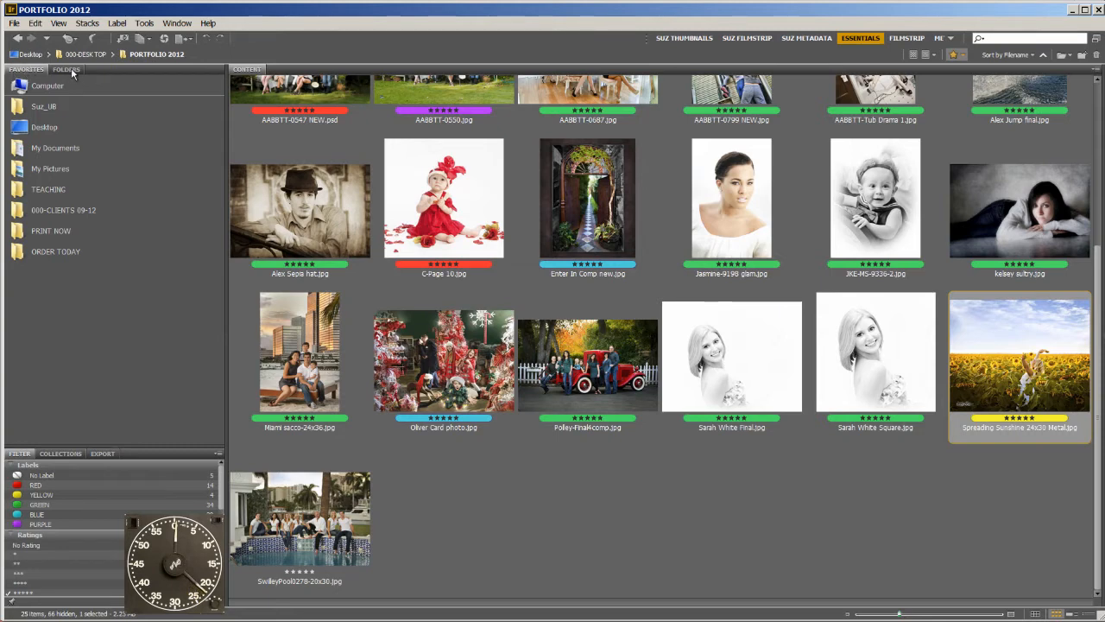
# Show the Folders tree in the left panel and open the workspace options list
pyautogui.click(66, 69)
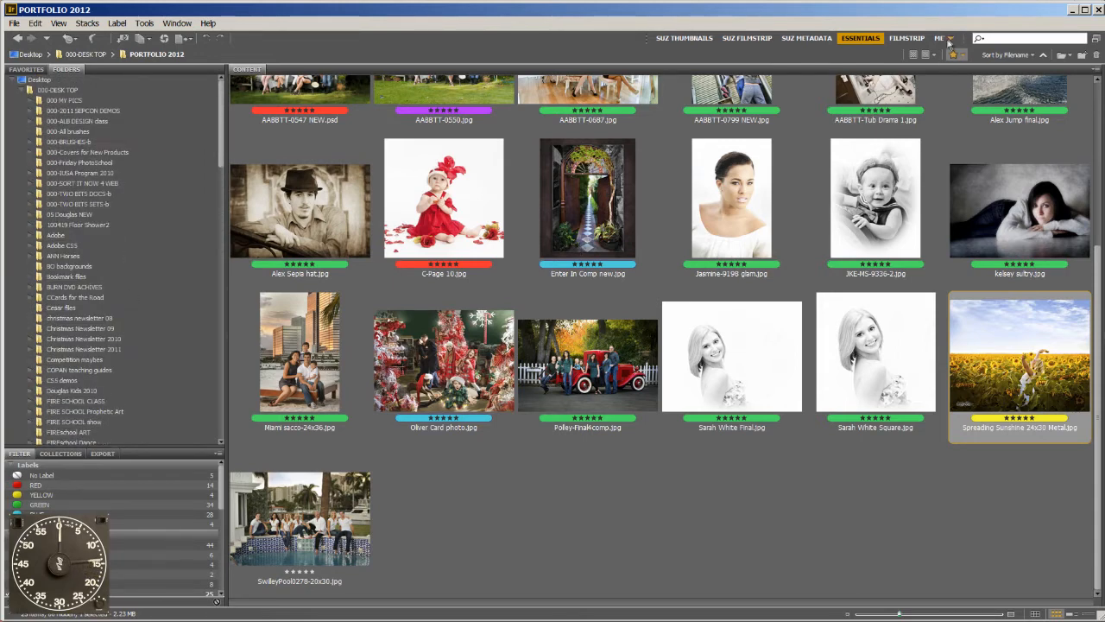
pyautogui.click(955, 38)
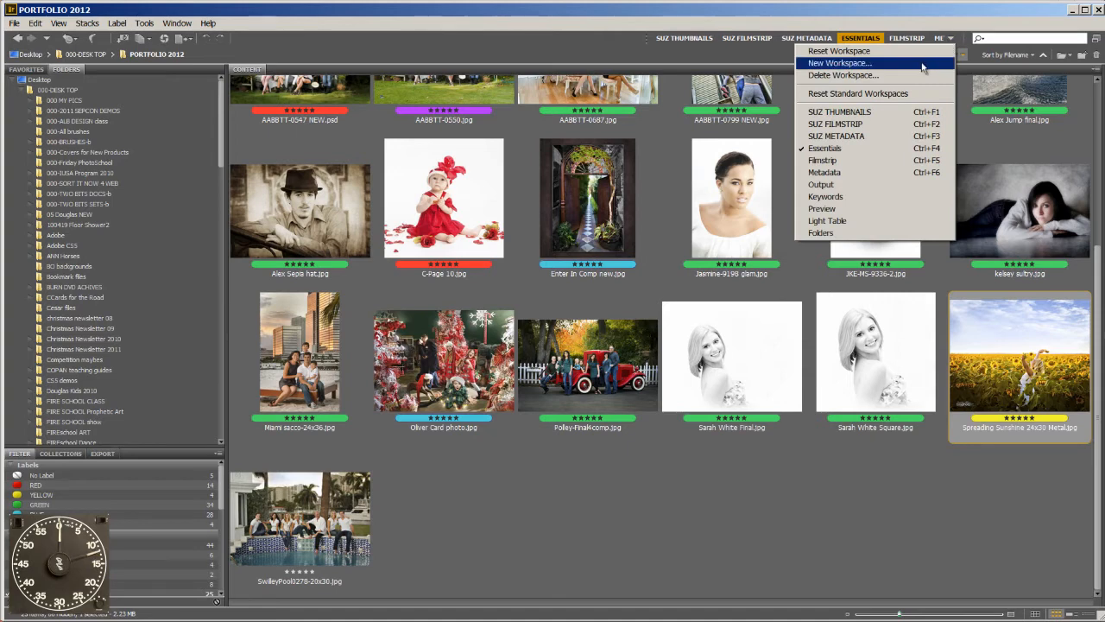
# Choose New Workspace... to open the New Workspace dialog
pyautogui.click(839, 62)
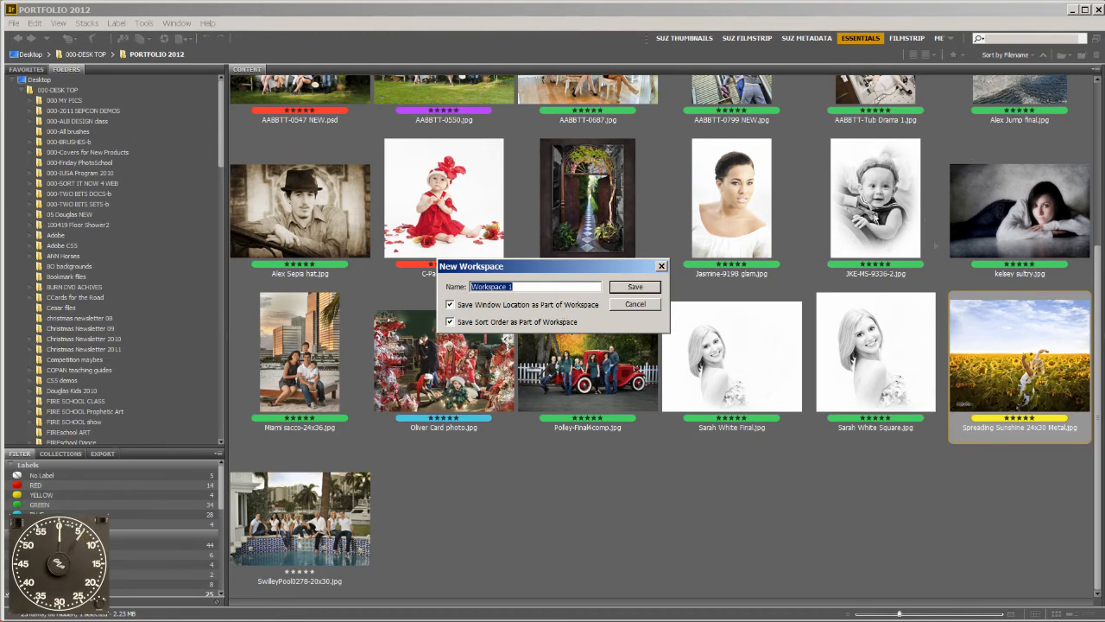
pyautogui.moveTo(939, 93)
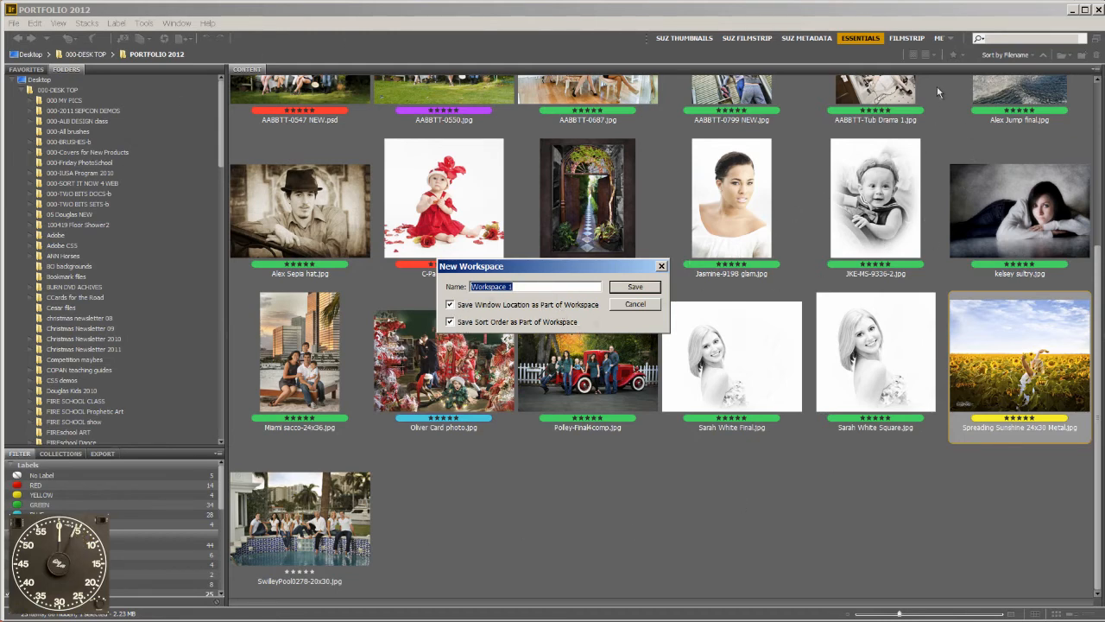
pyautogui.moveTo(1006, 63)
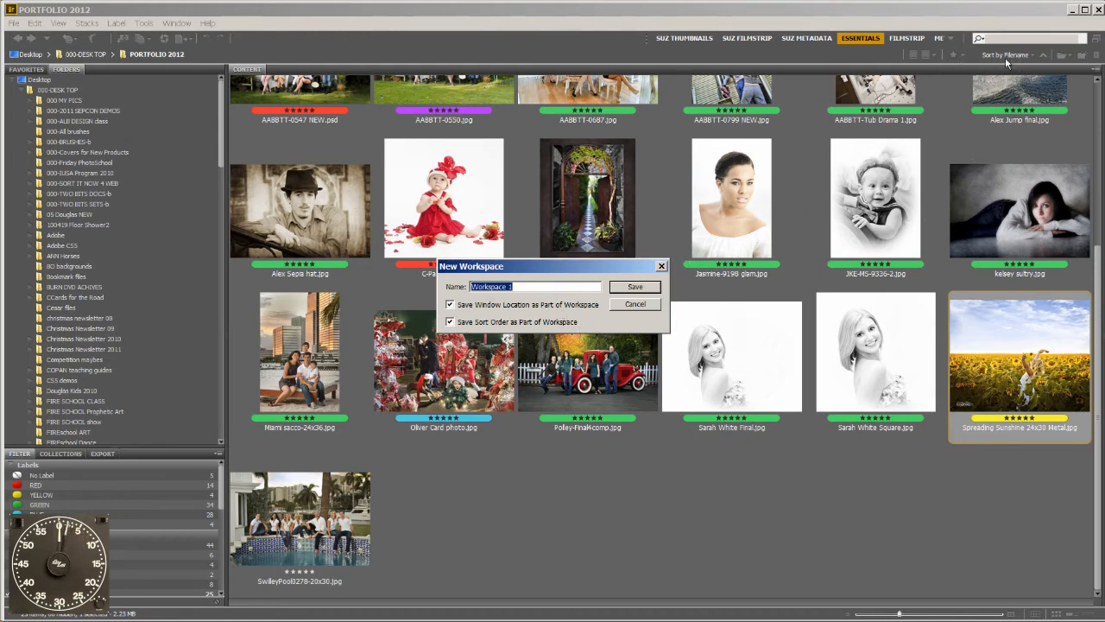